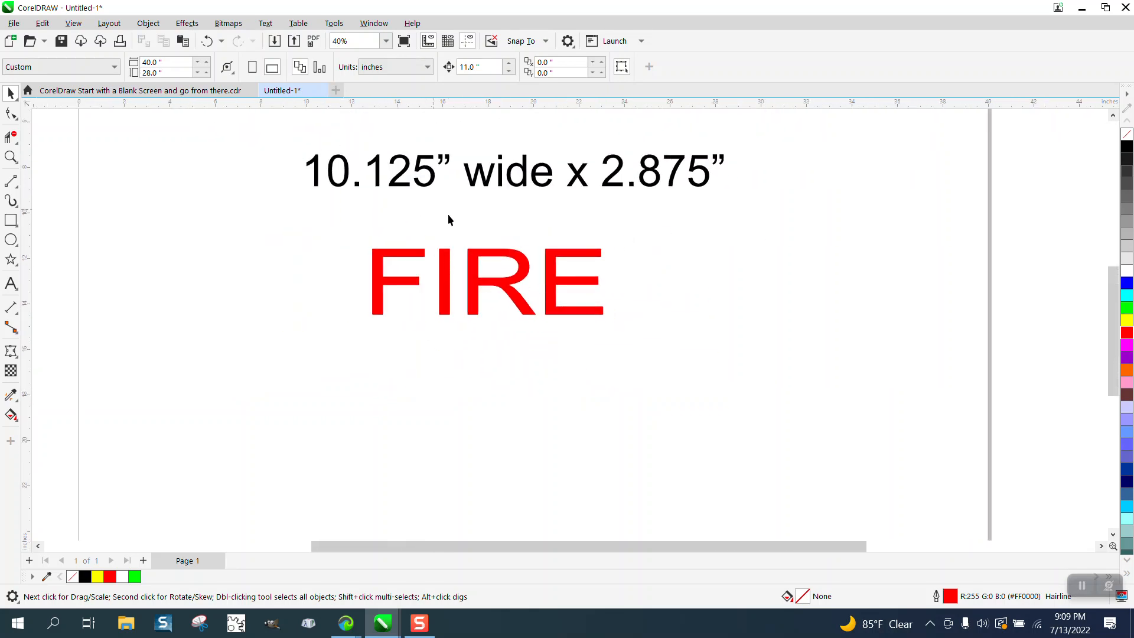
mouse_move(416, 191)
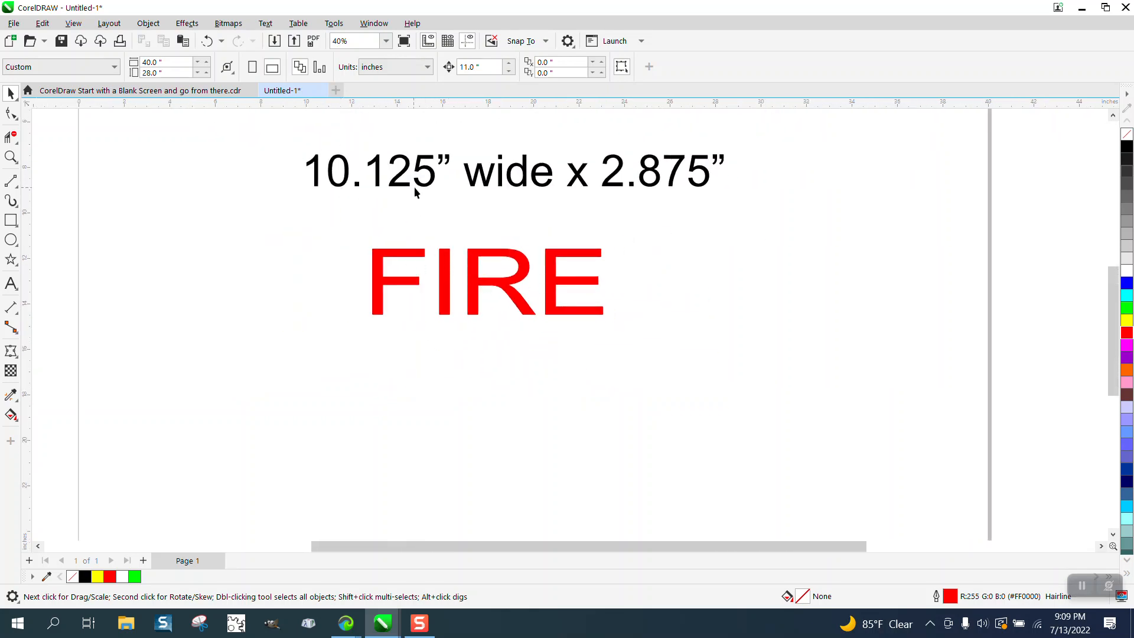
Step: Select the red FIRE text and move it slightly lower on the page
click(484, 282)
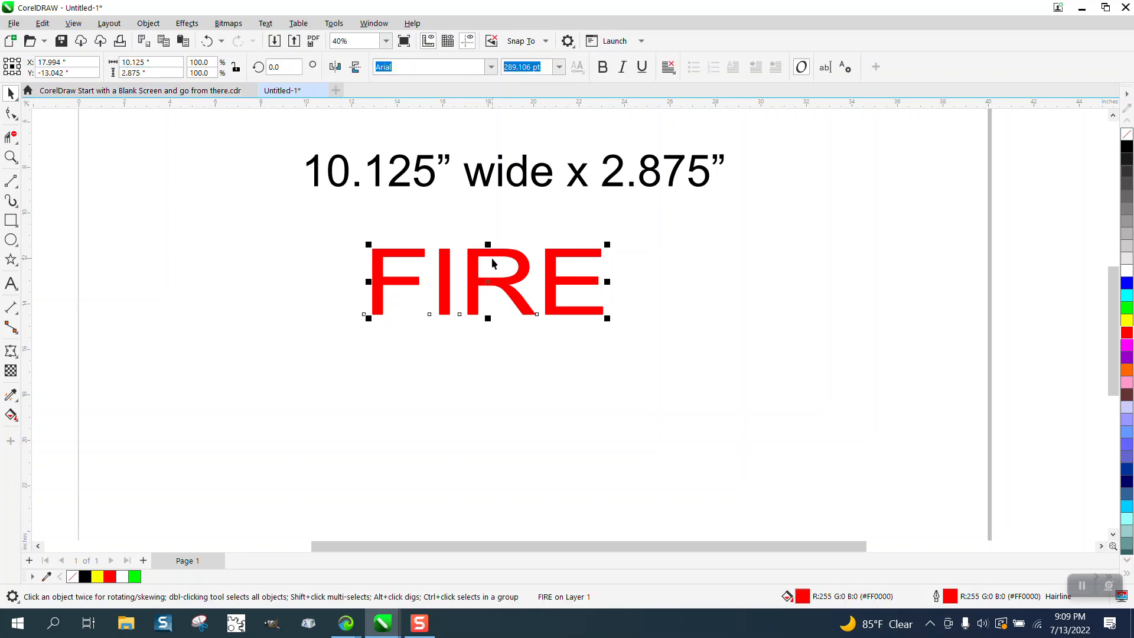
drag(487, 281, 502, 331)
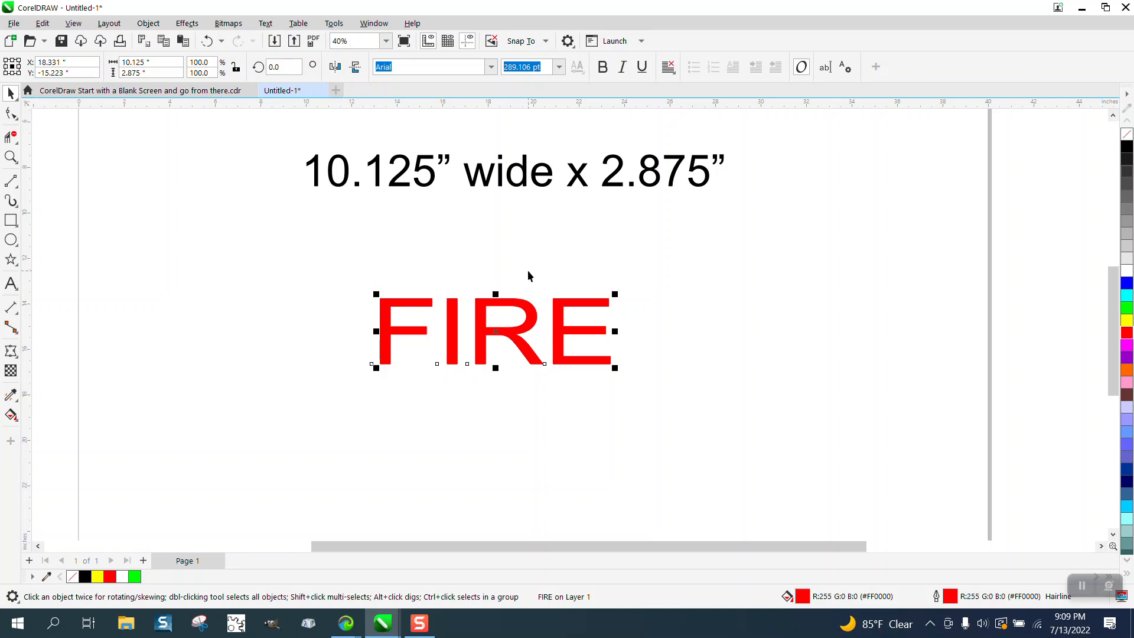
mouse_move(361, 238)
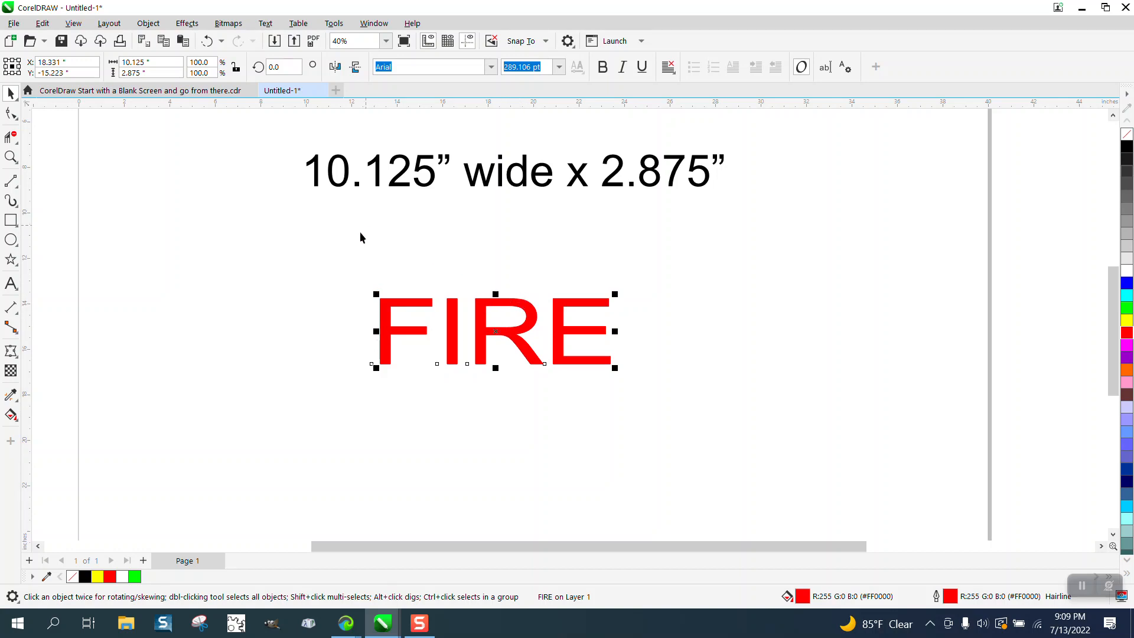
mouse_move(416, 348)
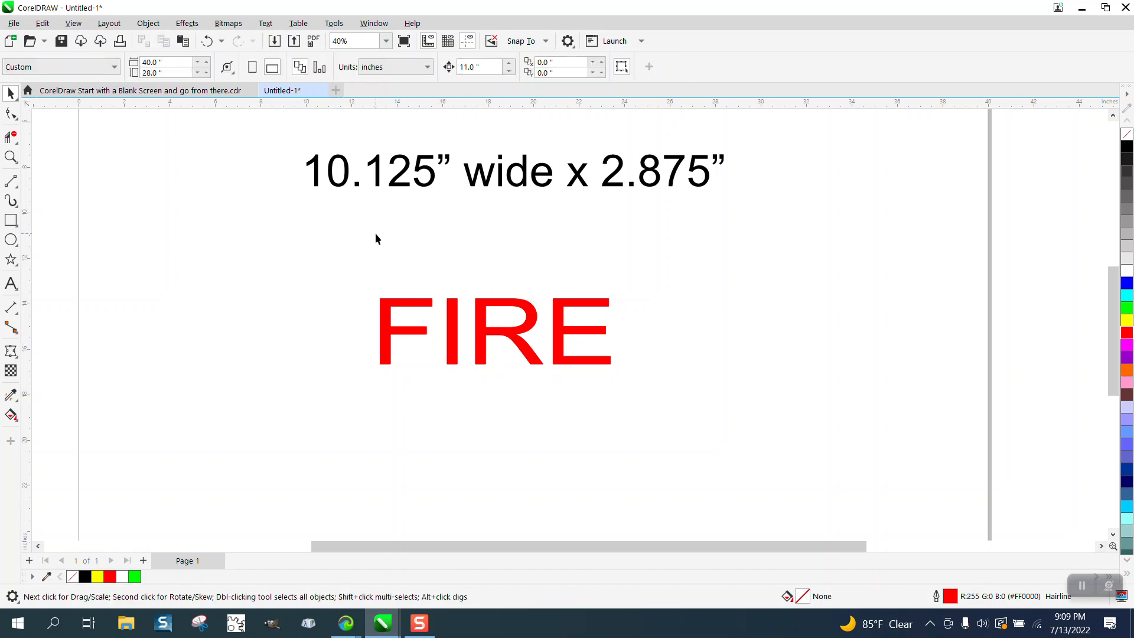
mouse_move(423, 249)
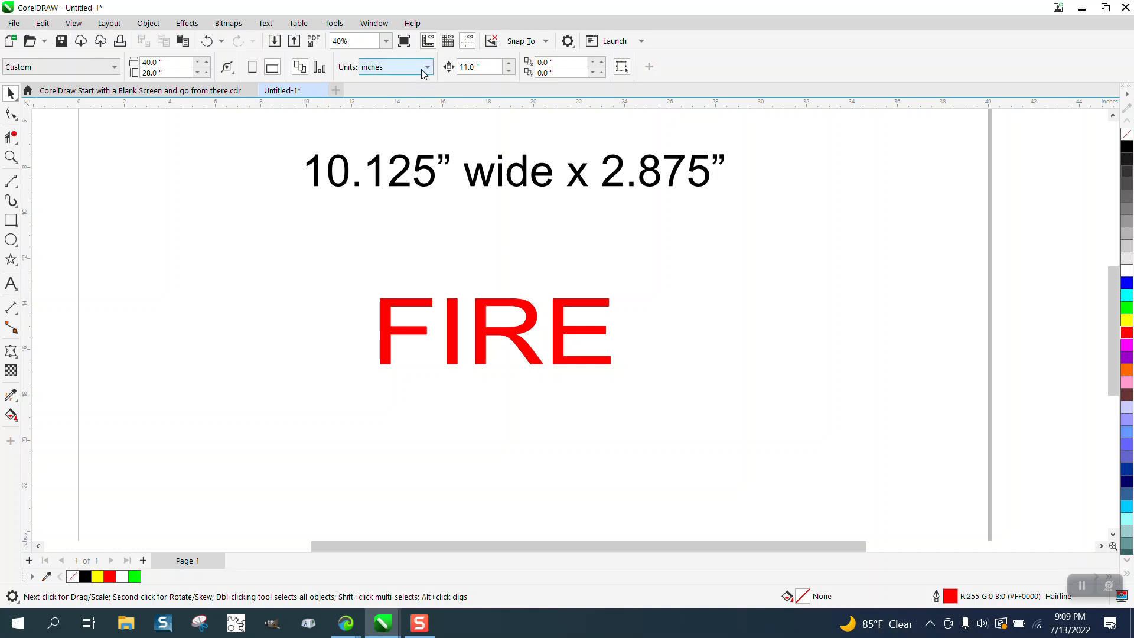
Step: Switch document units to points and select FIRE to check its size, about 729 by 207 pt
click(426, 67)
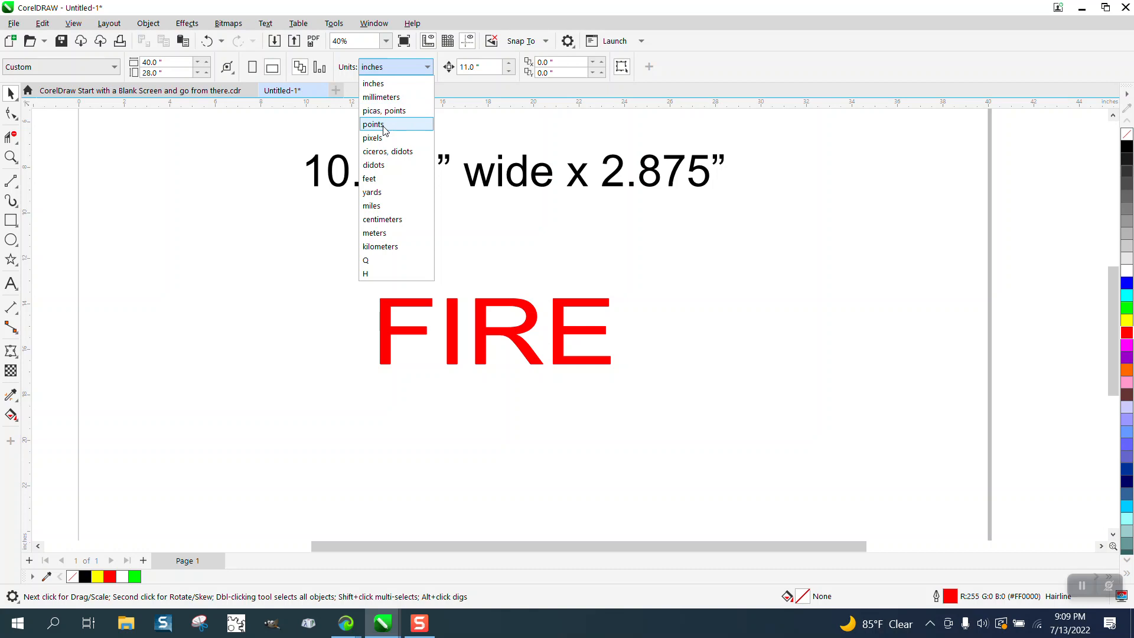
click(373, 123)
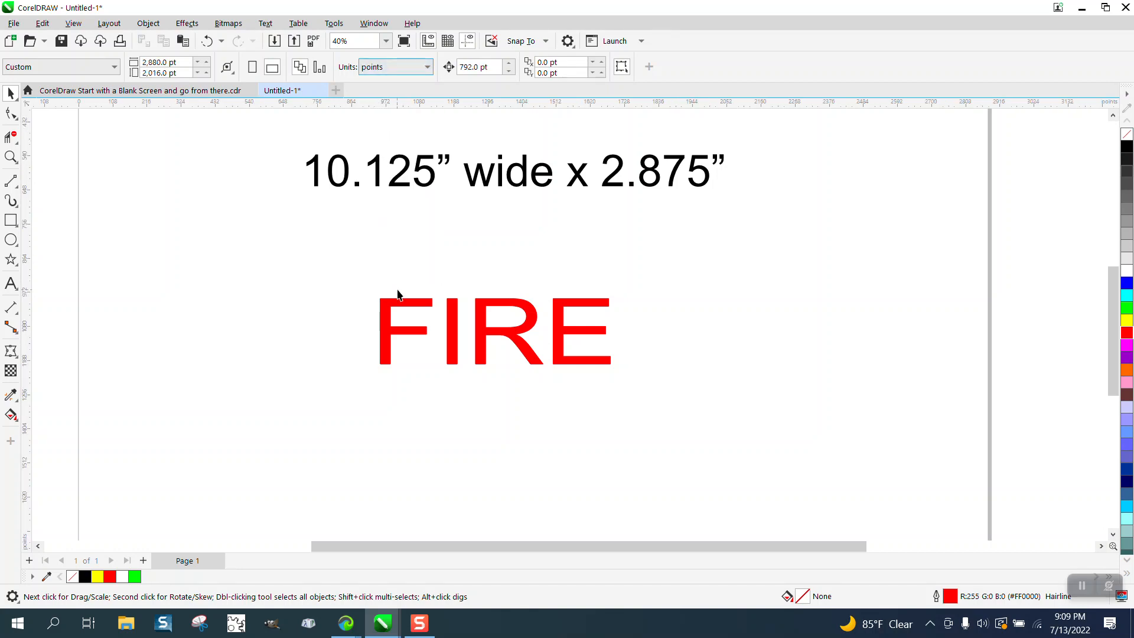
click(495, 331)
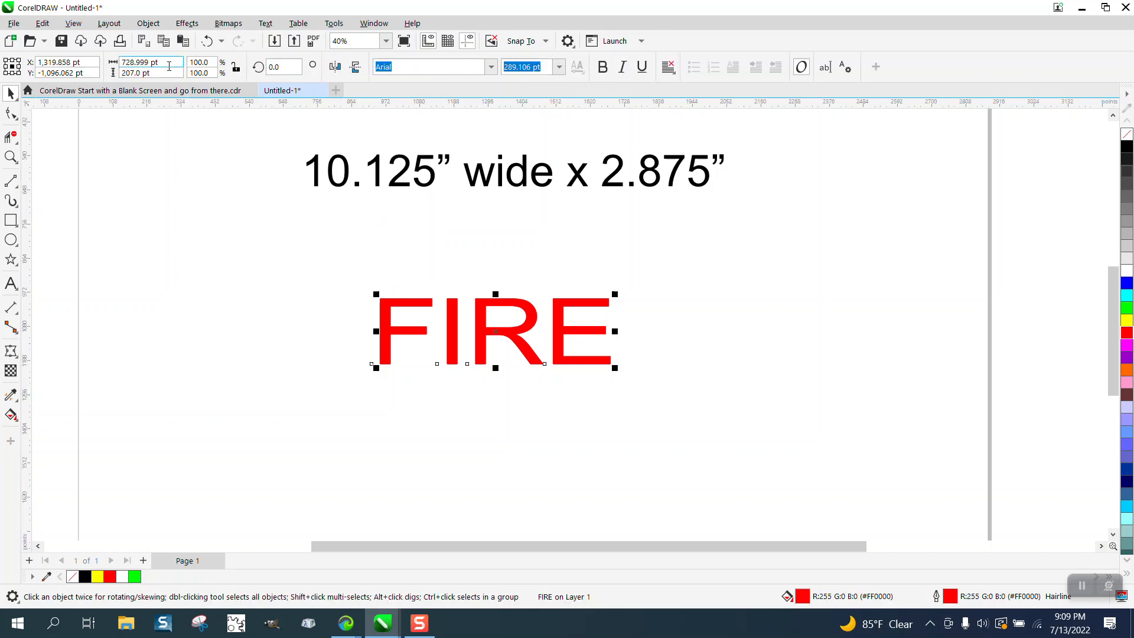
mouse_move(145, 62)
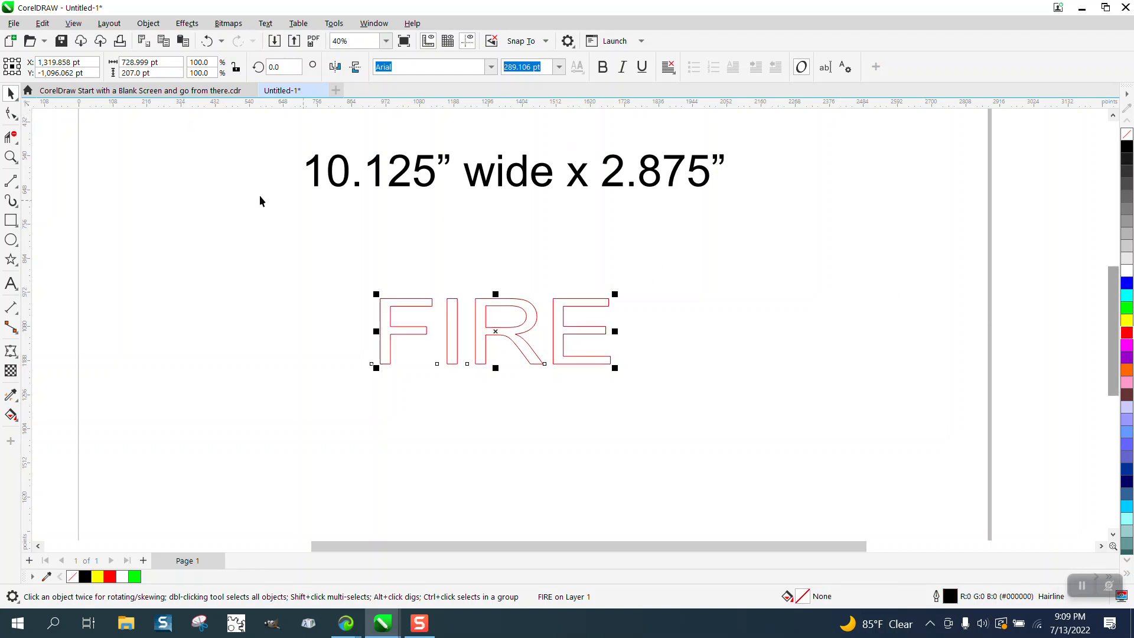
Step: Apply a one-step 2 pt contour to FIRE, about 733 by 211 pt
click(187, 23)
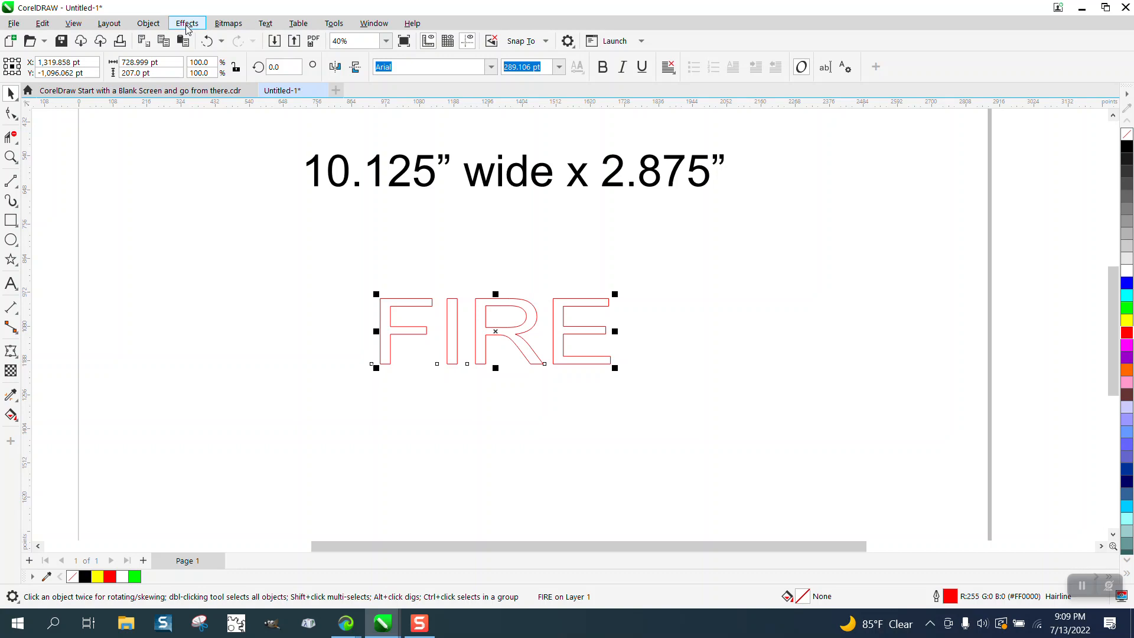
click(187, 23)
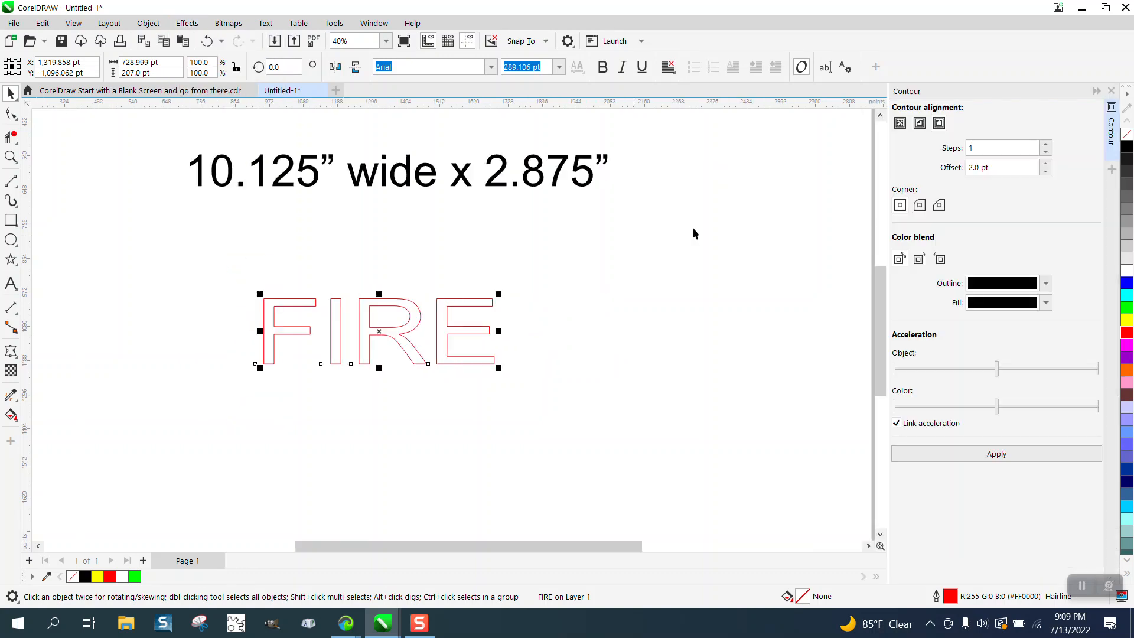
mouse_move(985, 183)
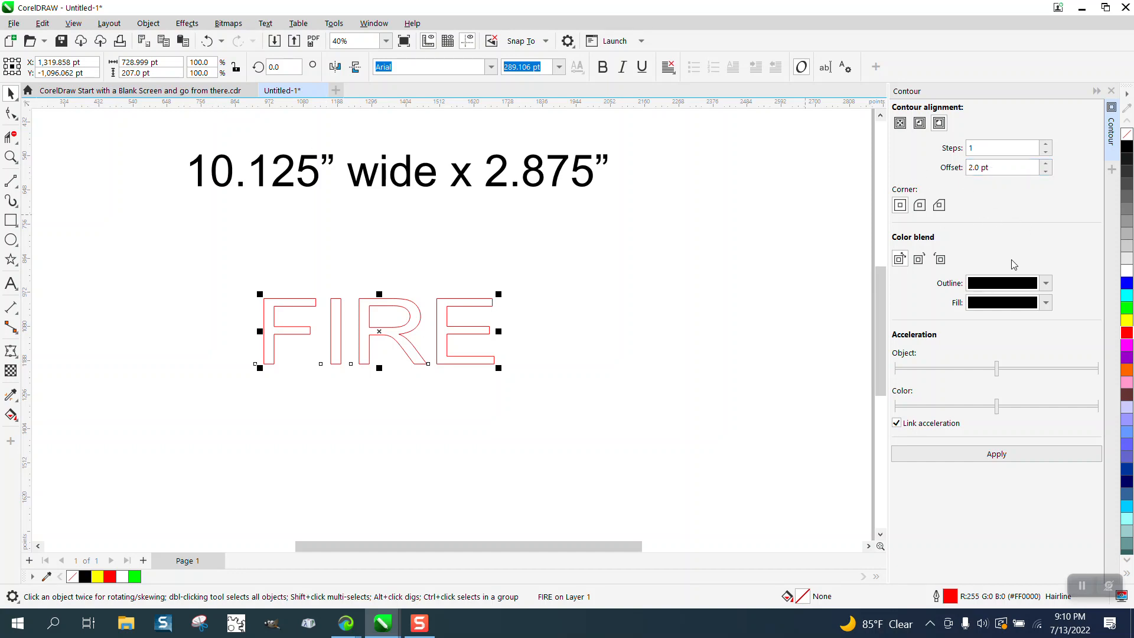
click(995, 453)
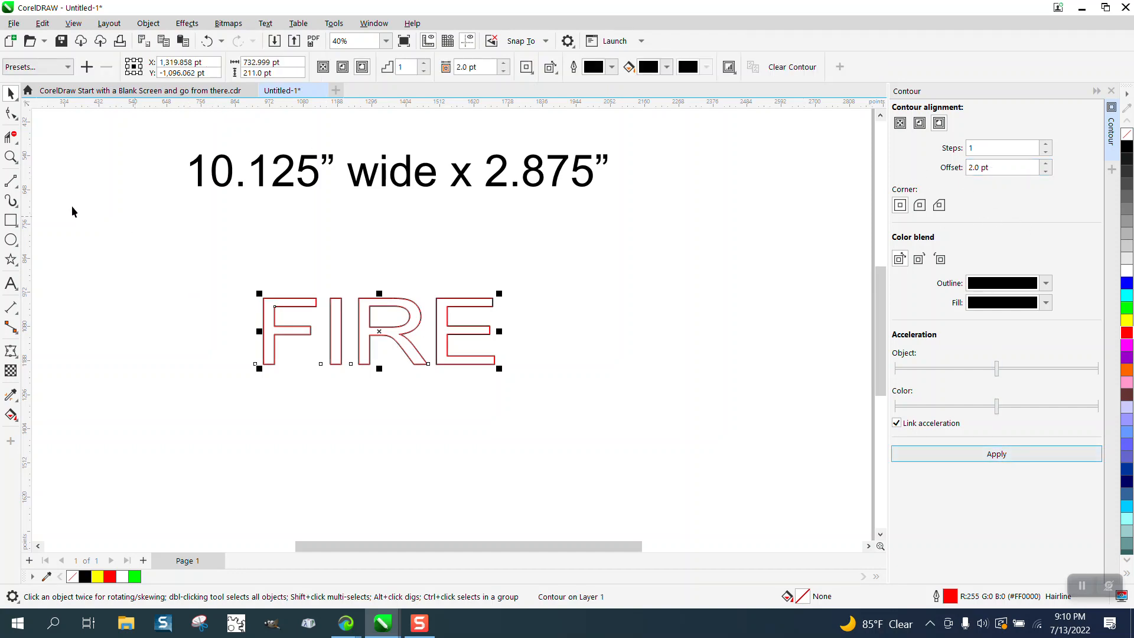
click(11, 158)
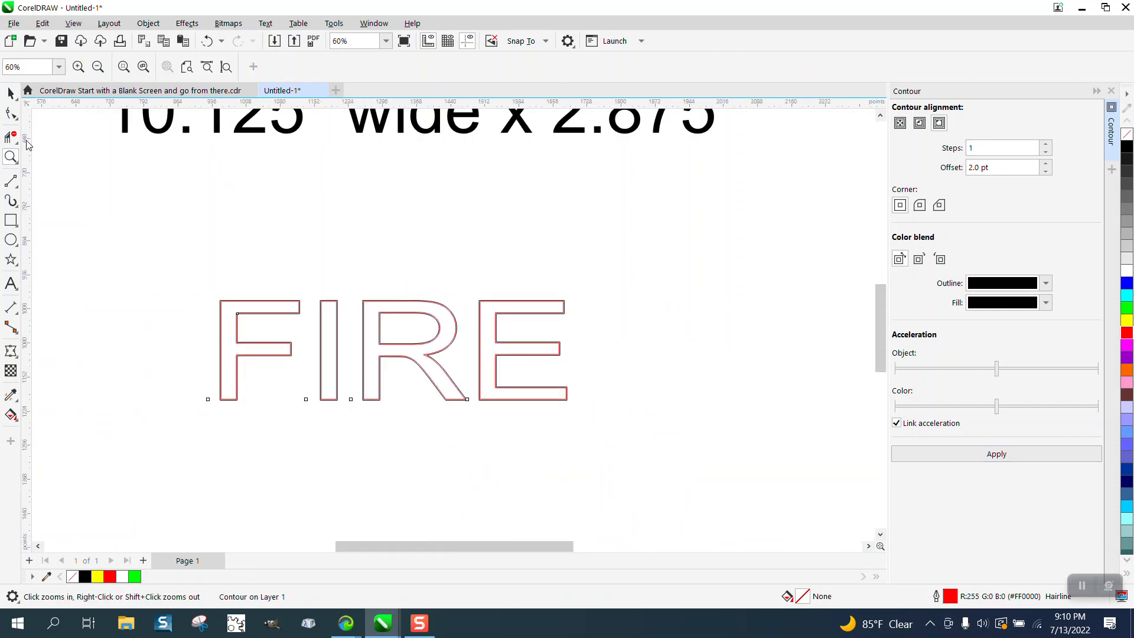
Step: Fill the contour white with no outline, and close the calculator
click(148, 22)
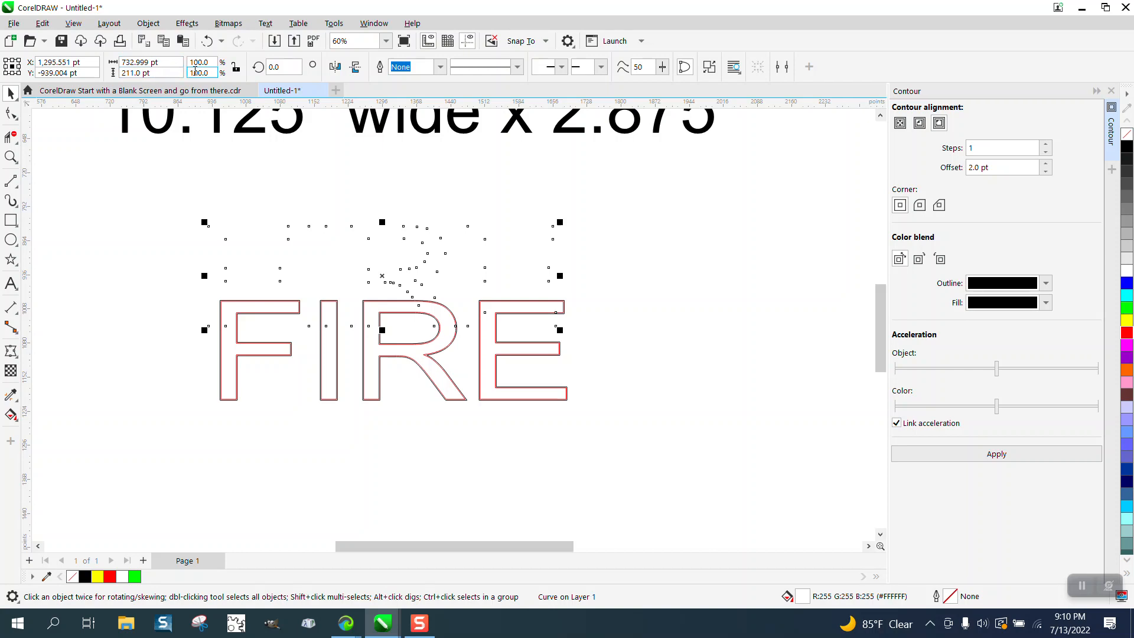
mouse_move(398, 201)
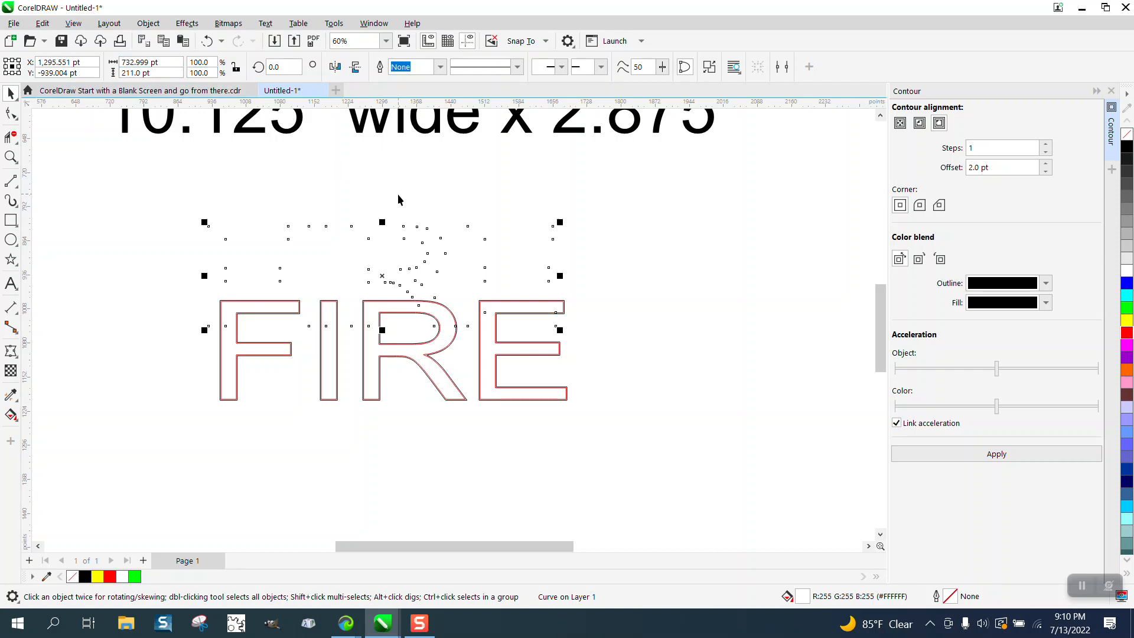
click(455, 622)
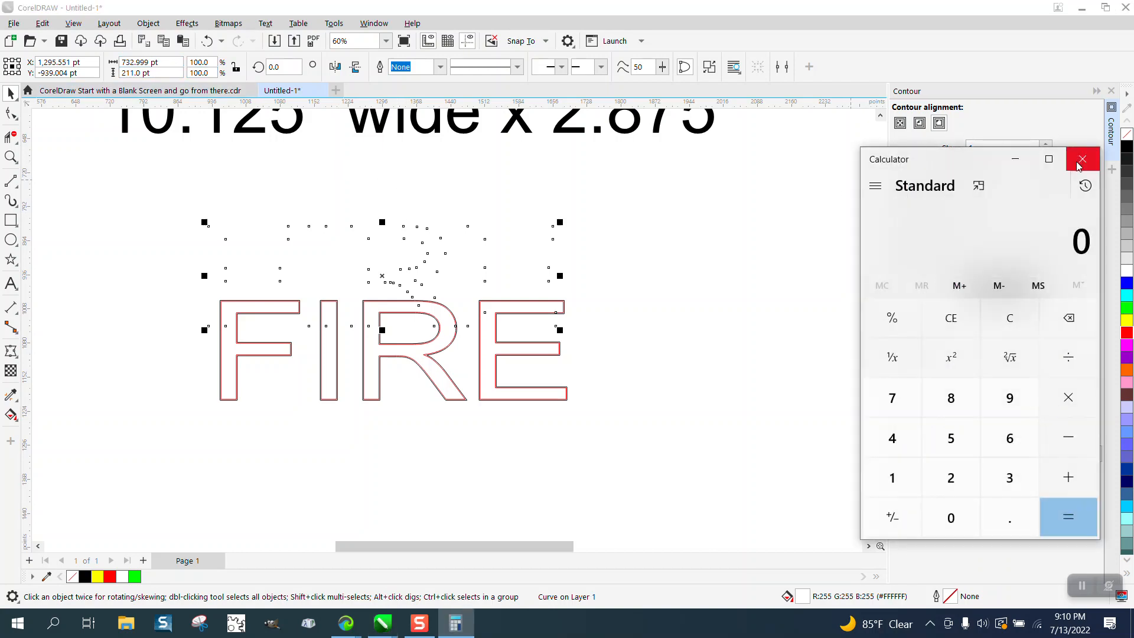
click(1082, 158)
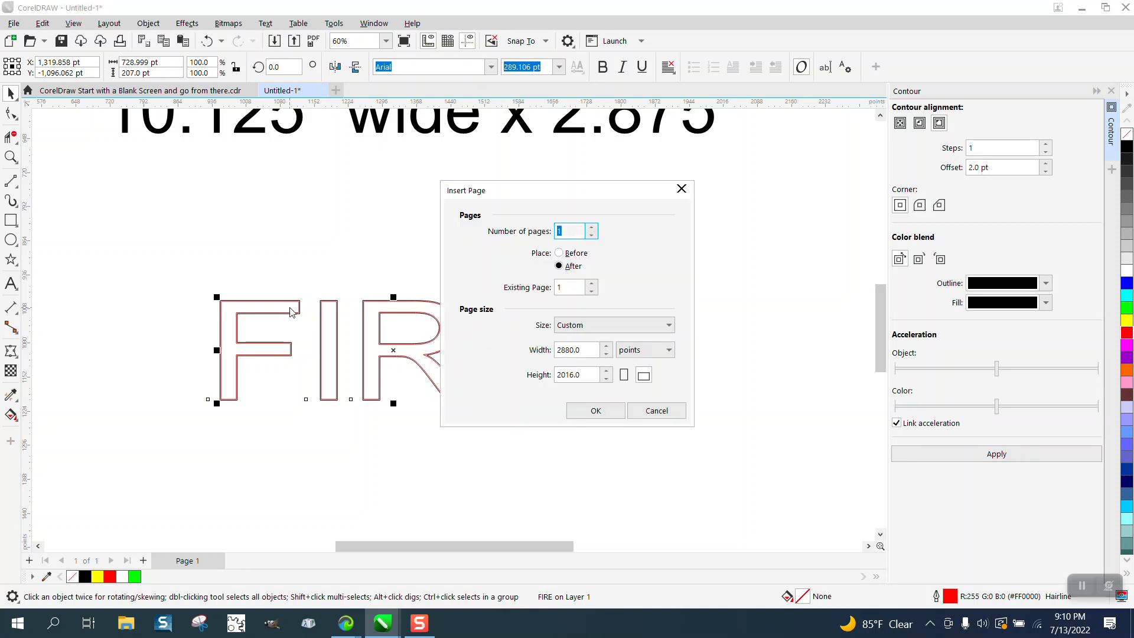
Step: Cancel the Insert Page dialog
click(655, 409)
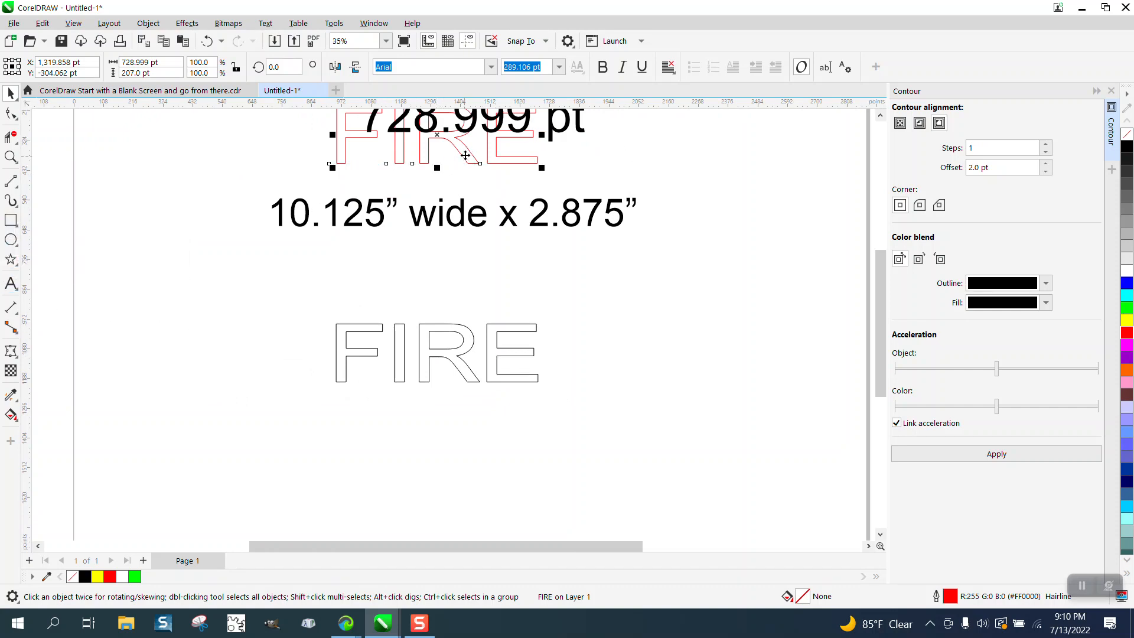
mouse_move(471, 160)
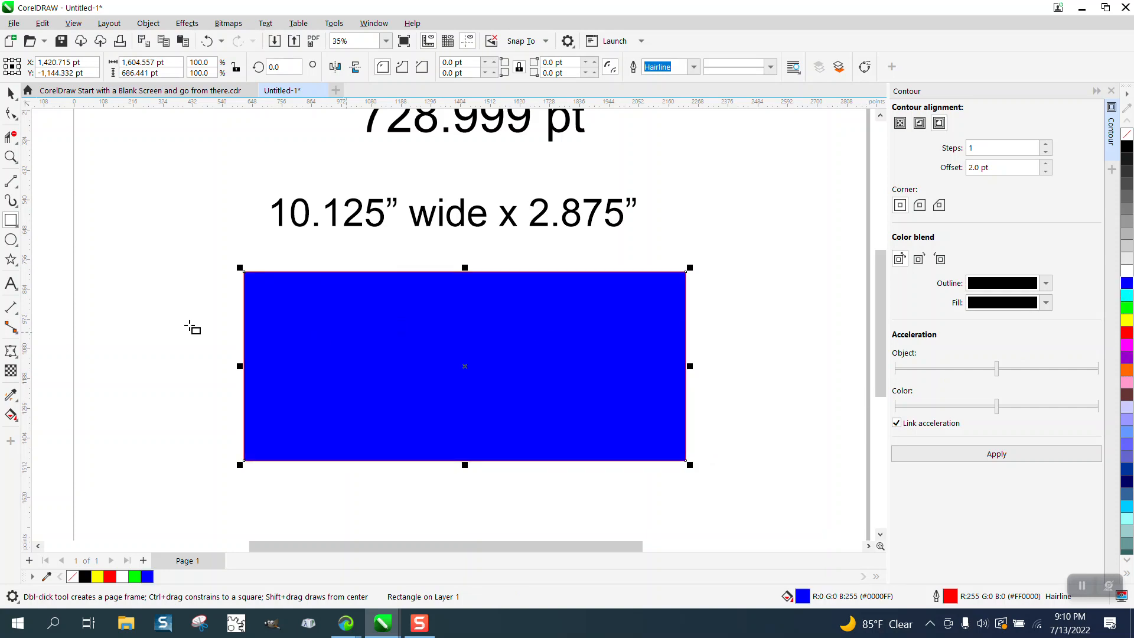
Step: Place FIRE on a blue rectangle and zoom in on the lettering's white edge
click(148, 23)
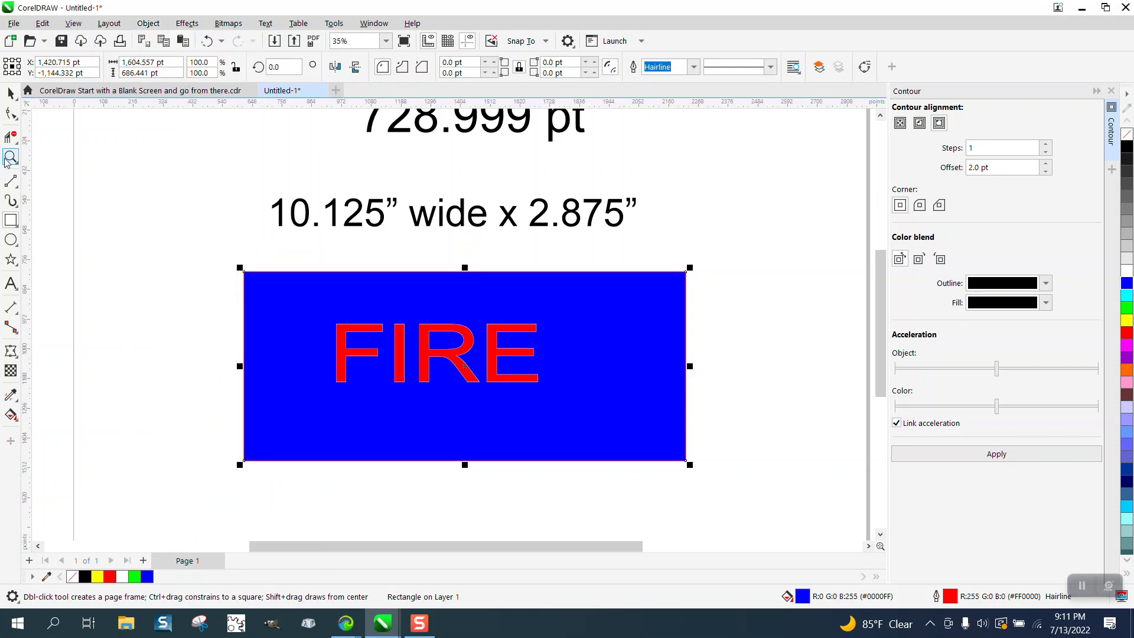
click(287, 338)
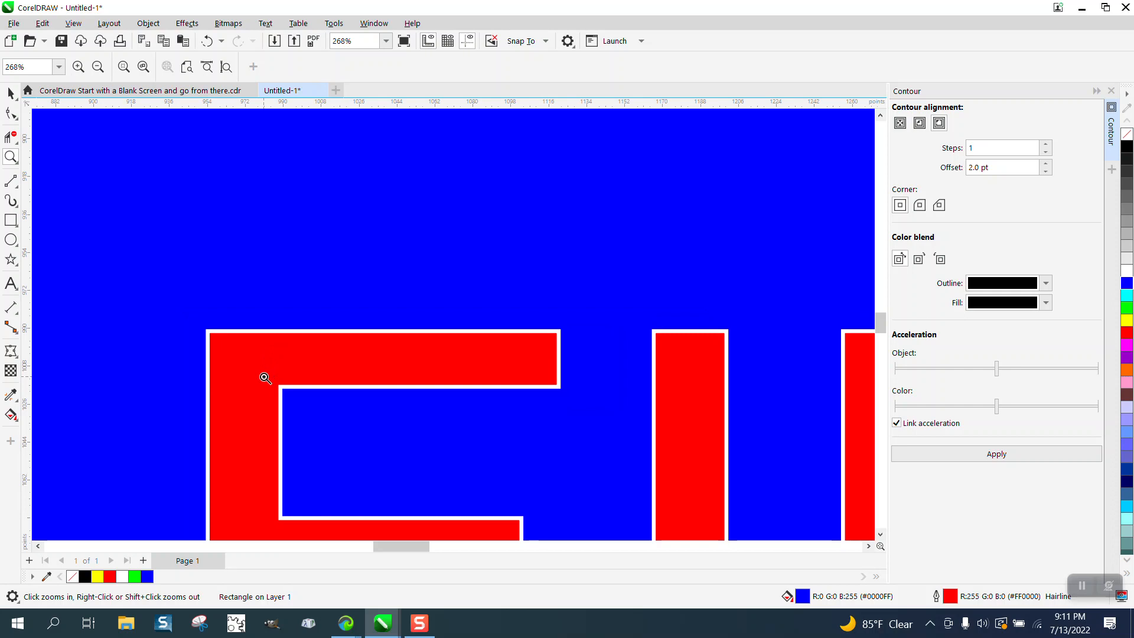
mouse_move(468, 349)
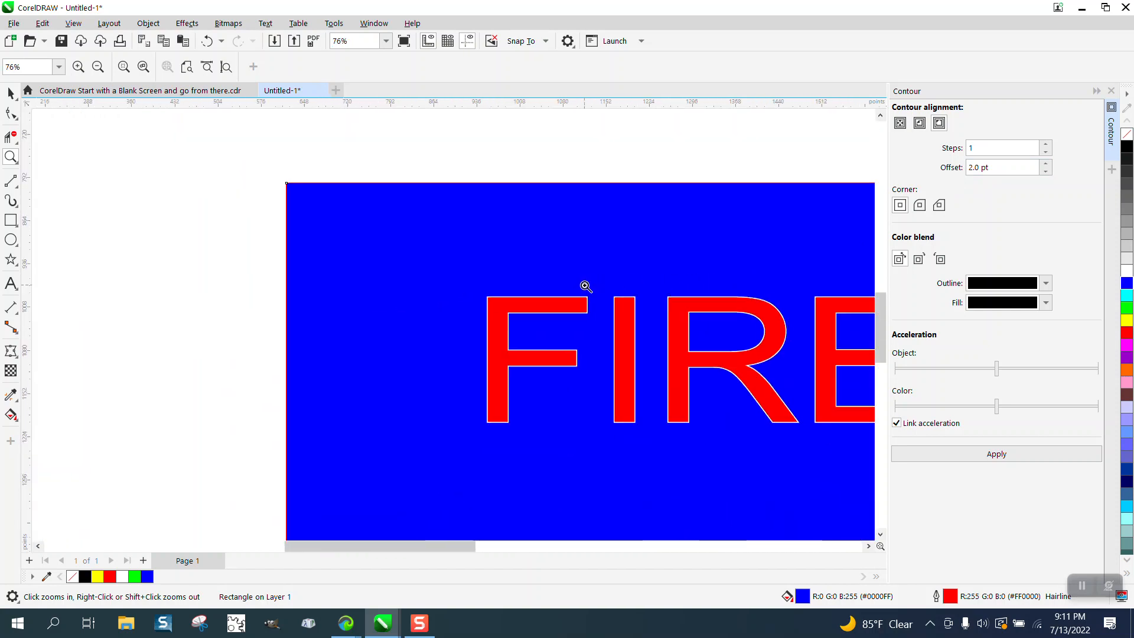
click(586, 287)
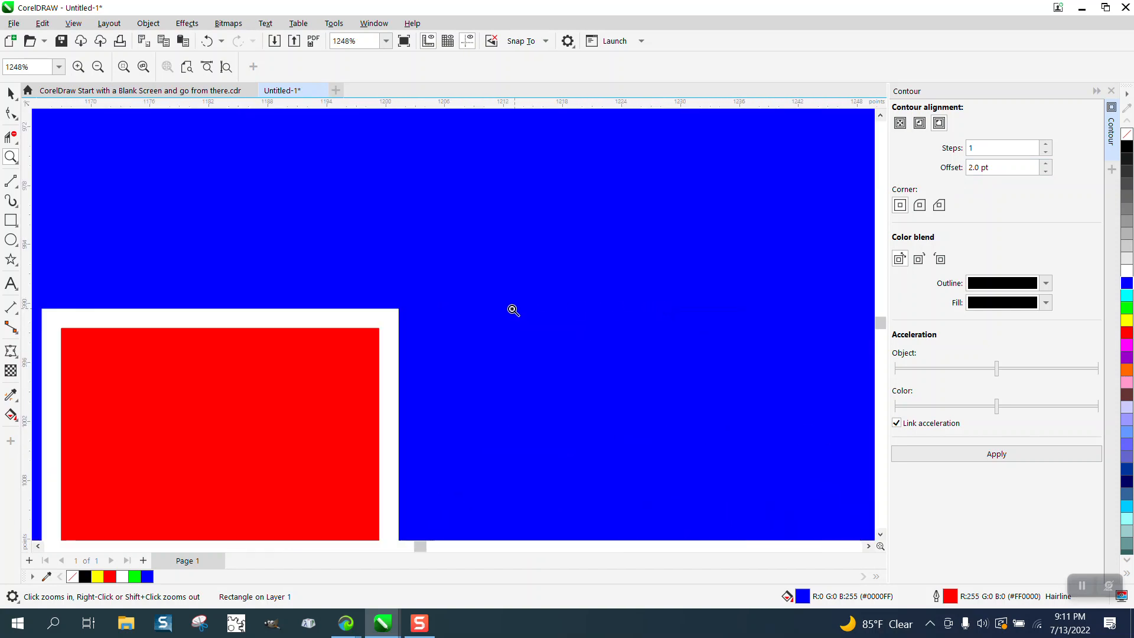